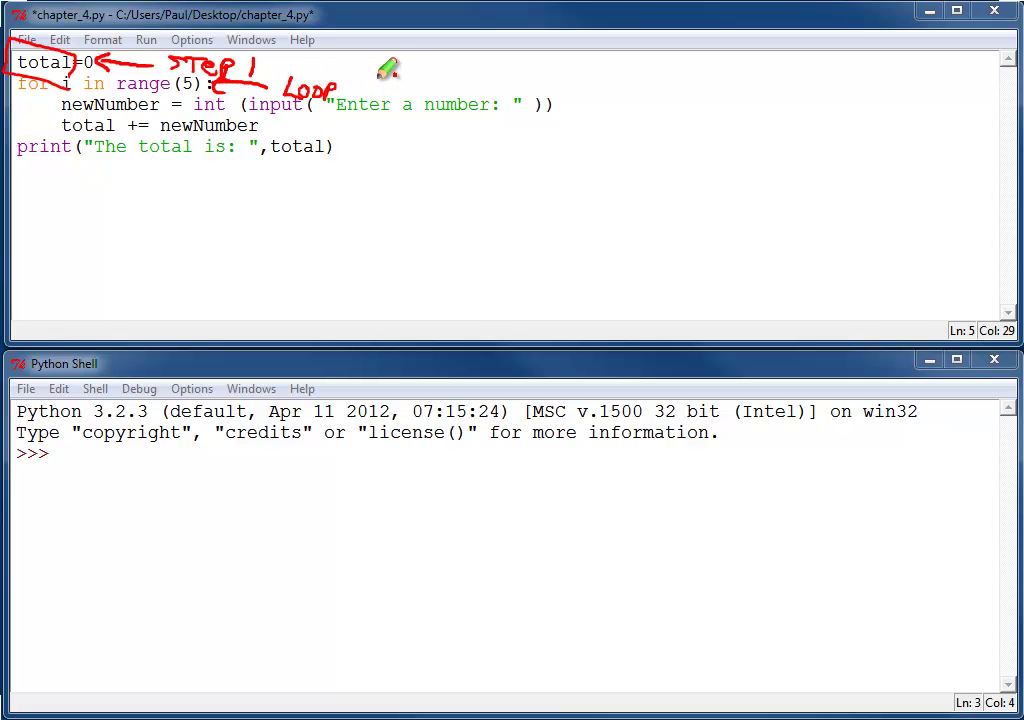
{"action": "mouse_move", "coordinate": [390, 68]}
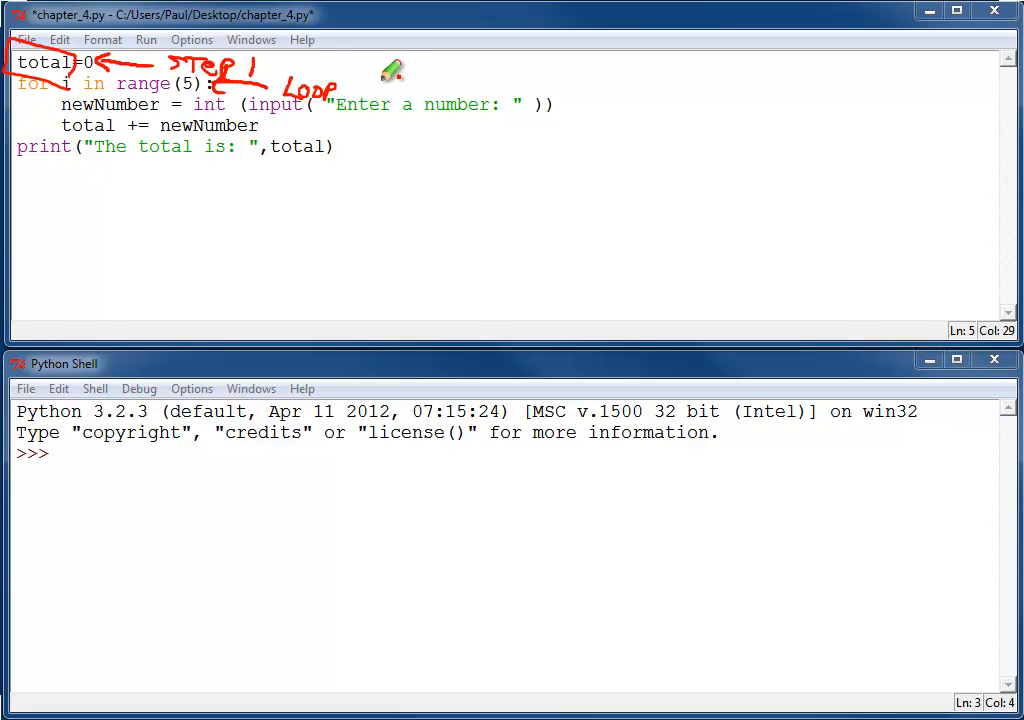
{"action": "mouse_move", "coordinate": [524, 128]}
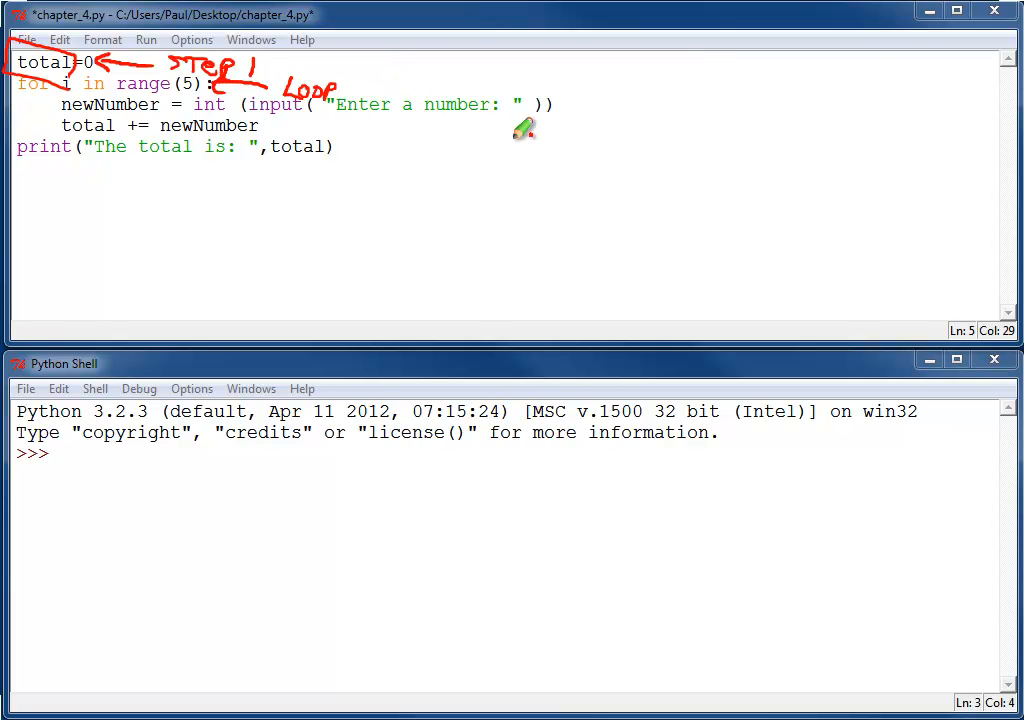
{"action": "mouse_move", "coordinate": [270, 110]}
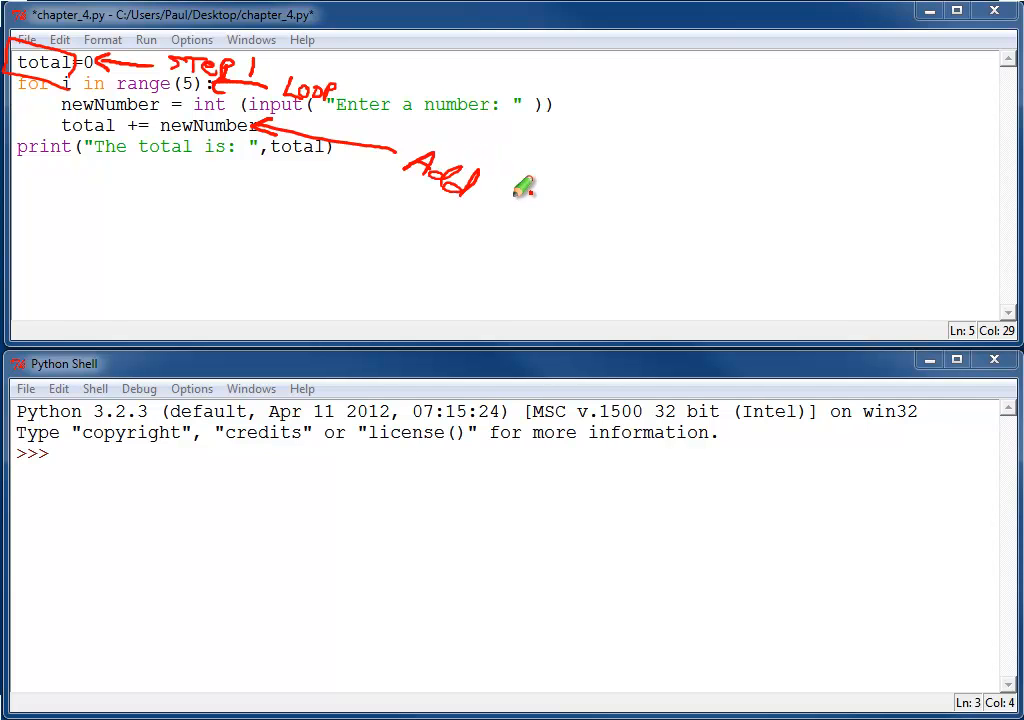
Step: Select parts of the running-total script in the editor while reviewing it
{"action": "left_click_drag", "start_coordinate": [510, 200], "coordinate": [600, 210]}
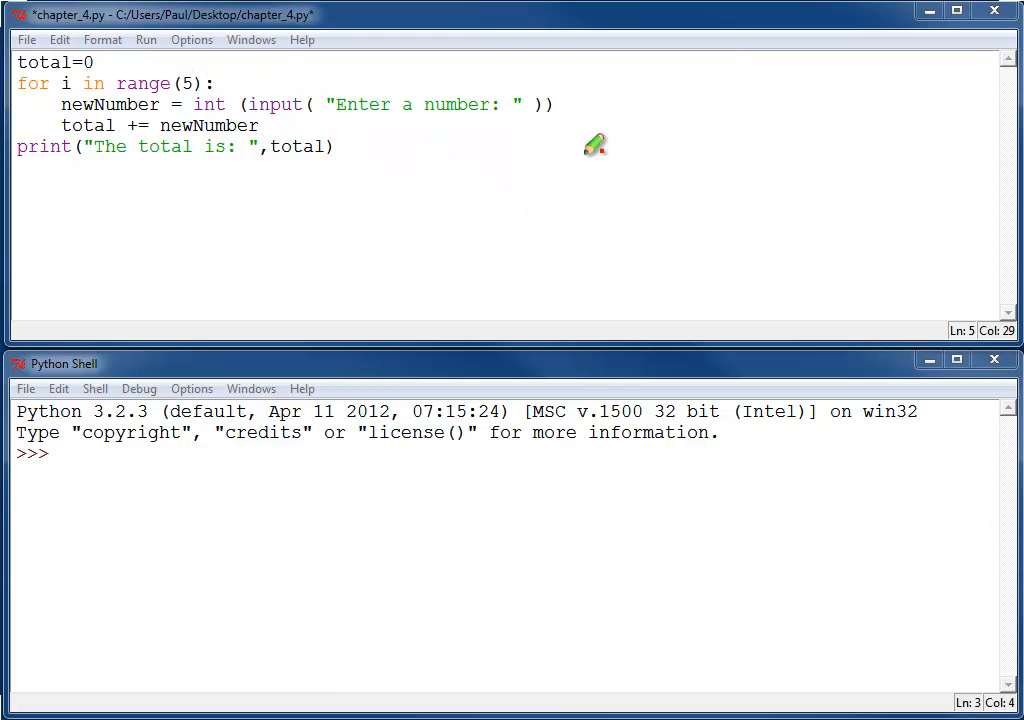
{"action": "mouse_move", "coordinate": [182, 46]}
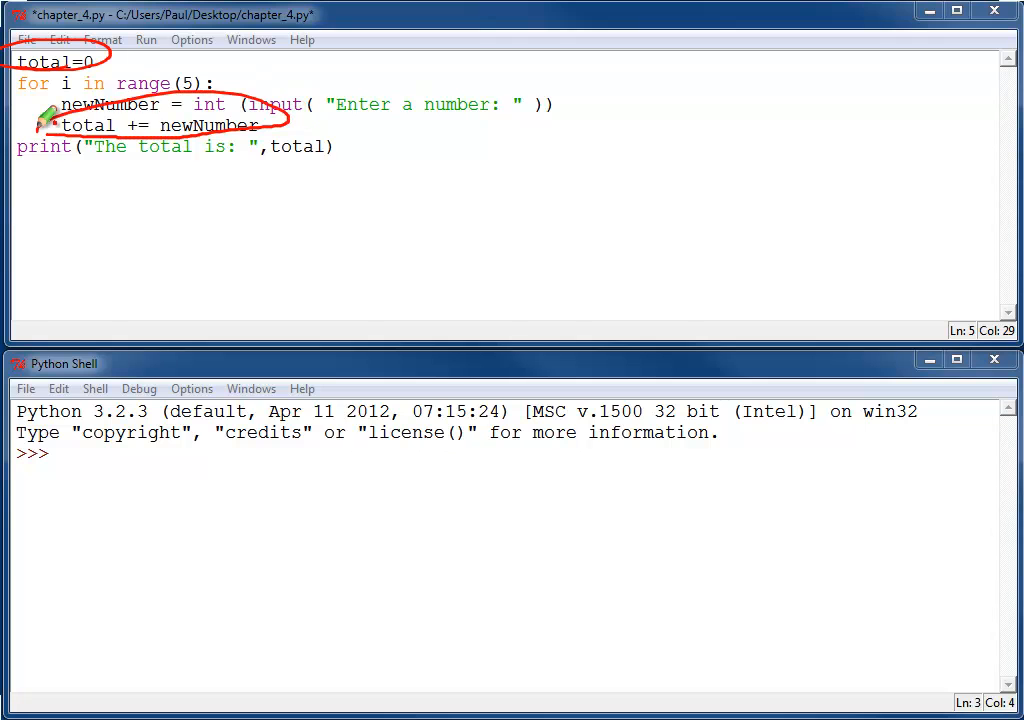
{"action": "mouse_move", "coordinate": [440, 114]}
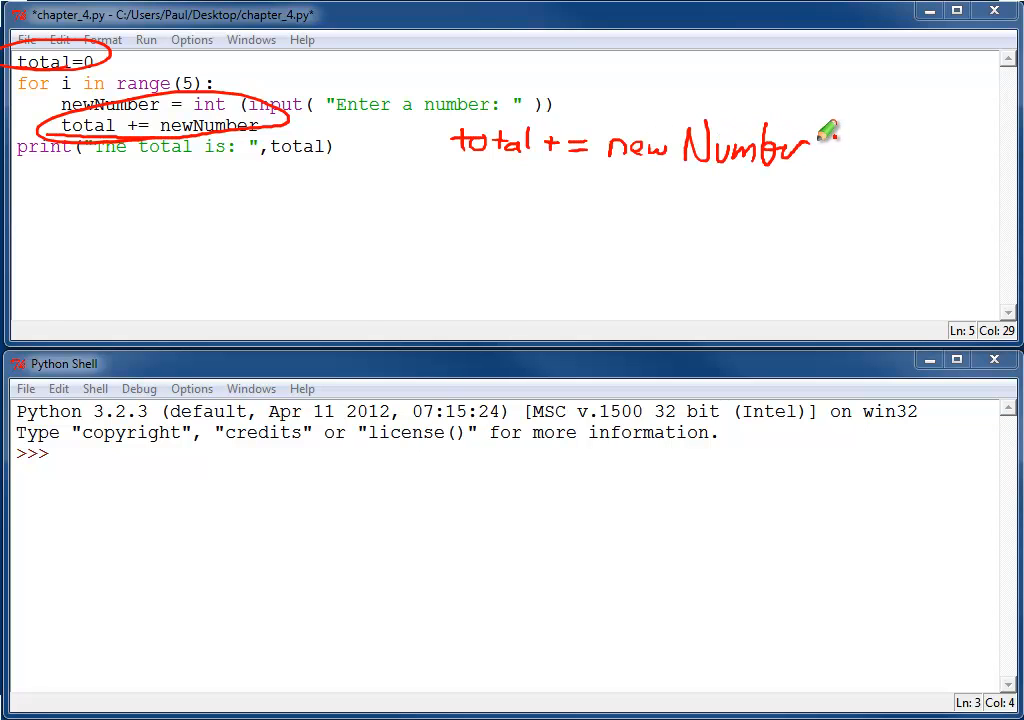
{"action": "mouse_move", "coordinate": [440, 216]}
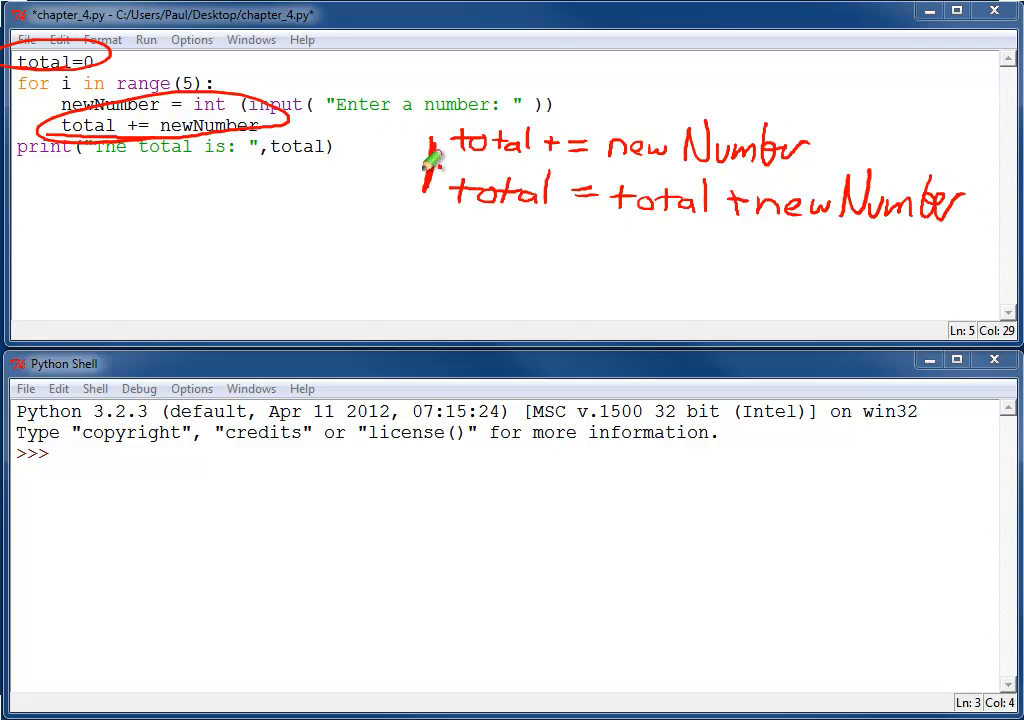
{"action": "left_click_drag", "start_coordinate": [430, 150], "coordinate": [830, 140]}
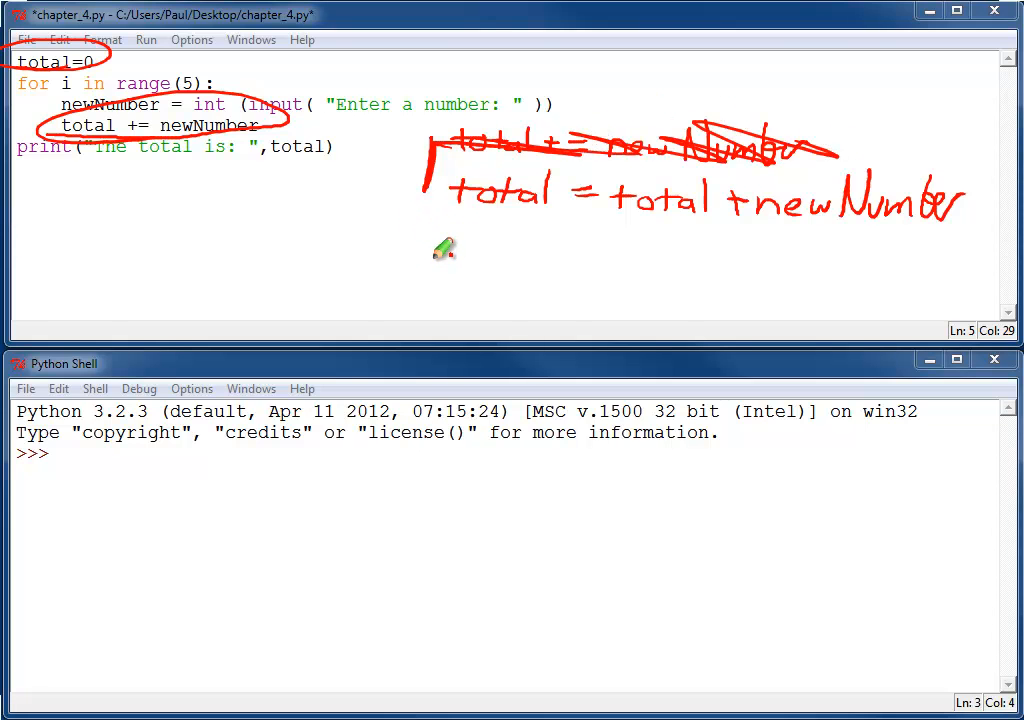
{"action": "mouse_move", "coordinate": [510, 228]}
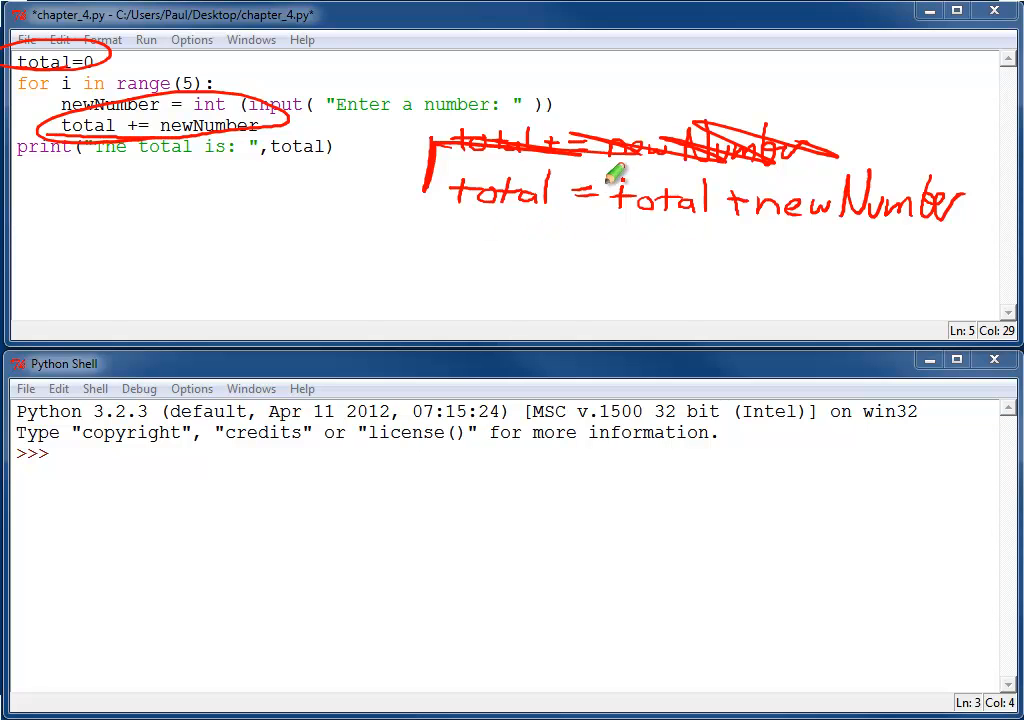
{"action": "mouse_move", "coordinate": [600, 136]}
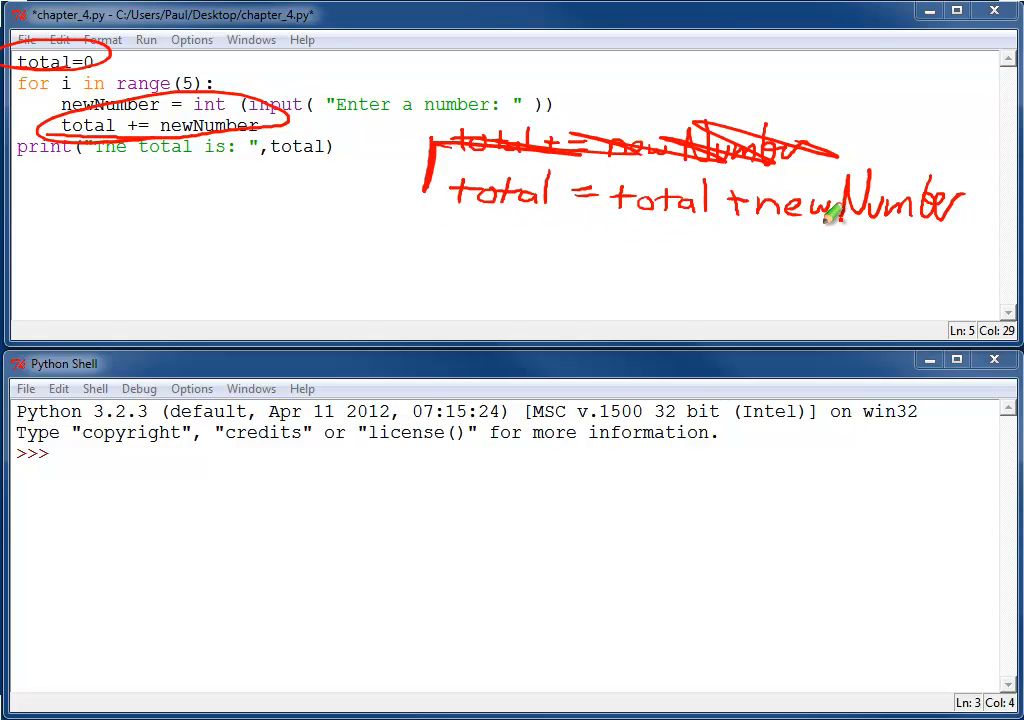
{"action": "mouse_move", "coordinate": [756, 196]}
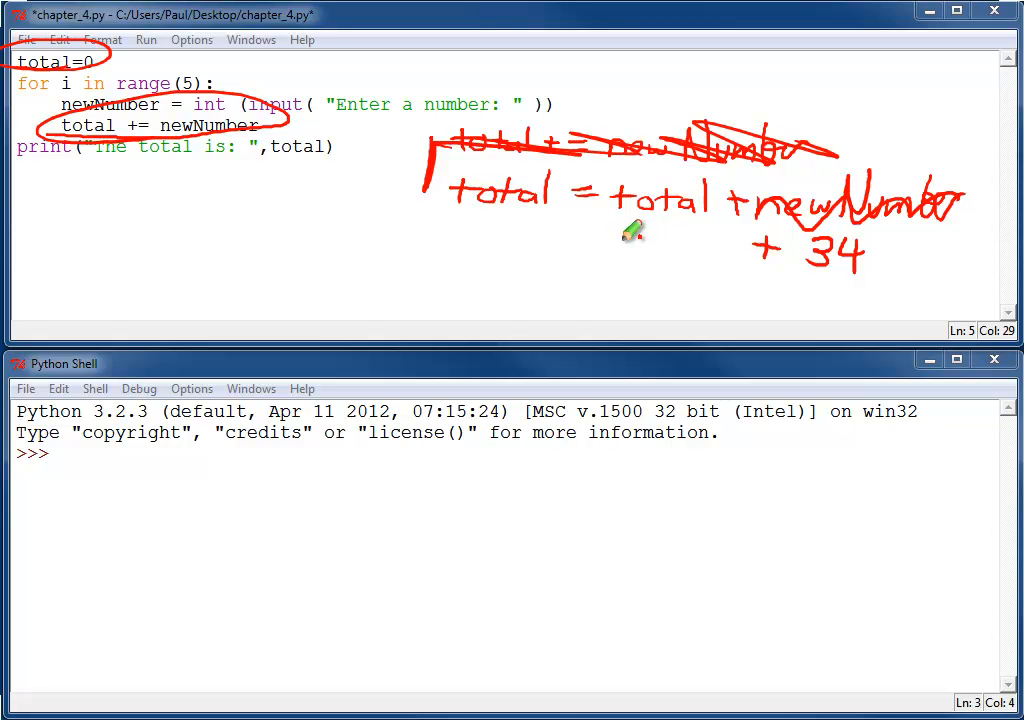
{"action": "mouse_move", "coordinate": [642, 236]}
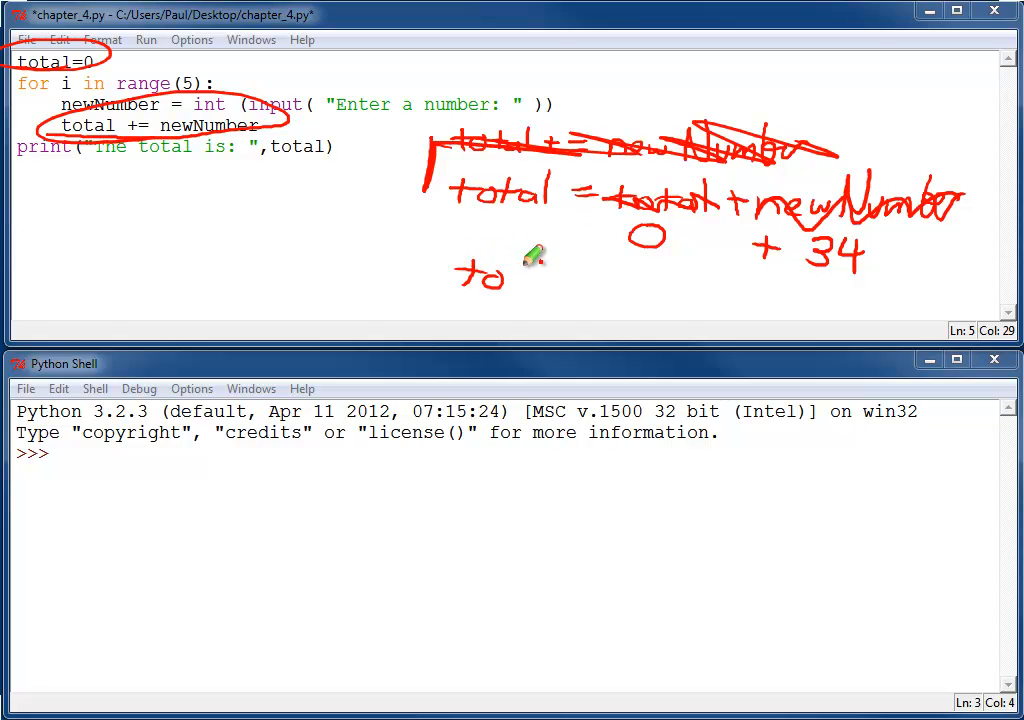
{"action": "left_click_drag", "start_coordinate": [456, 278], "coordinate": [600, 272]}
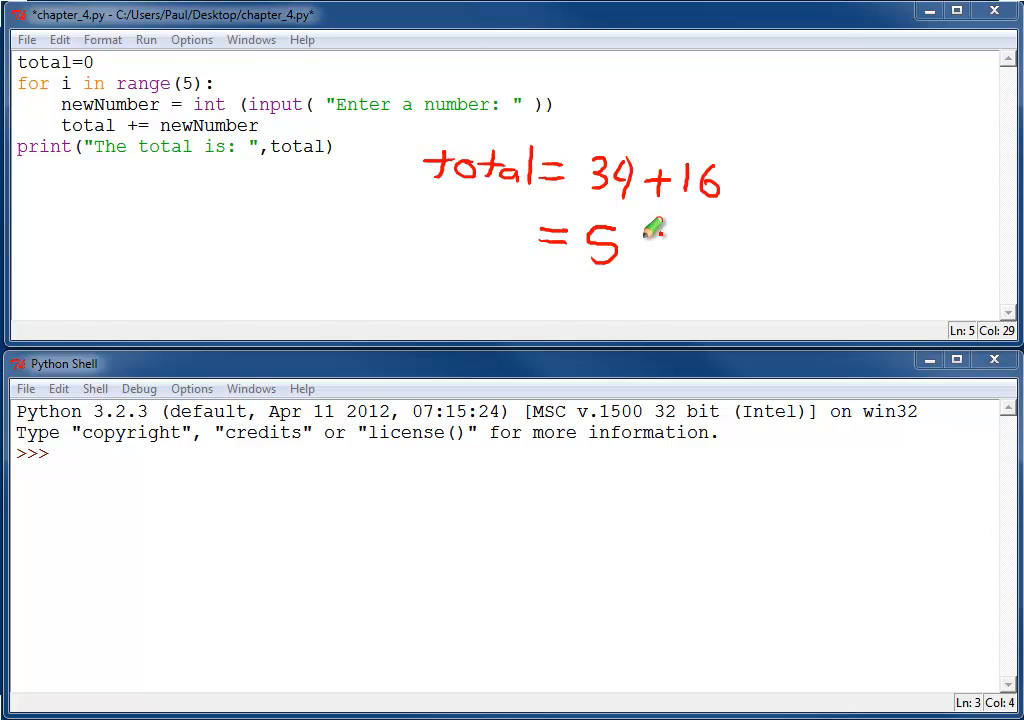
{"action": "left_click_drag", "start_coordinate": [630, 240], "coordinate": [656, 250]}
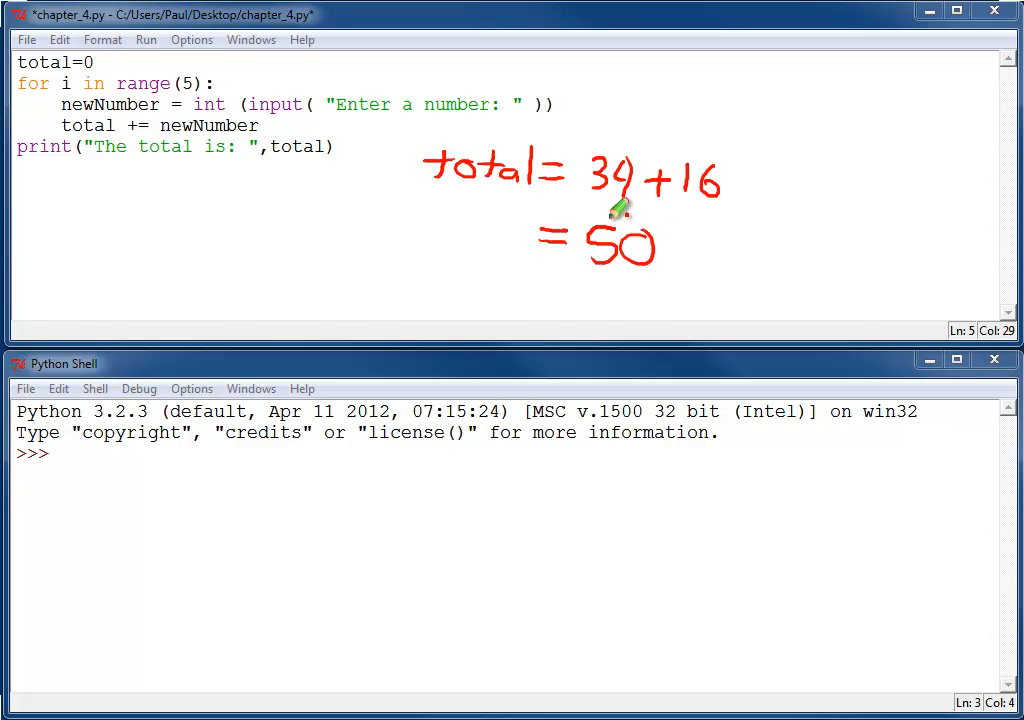
Step: Save and run chapter_4.py via Run Module, answering the number prompts with 34 and 16
{"action": "left_click", "coordinate": [144, 40]}
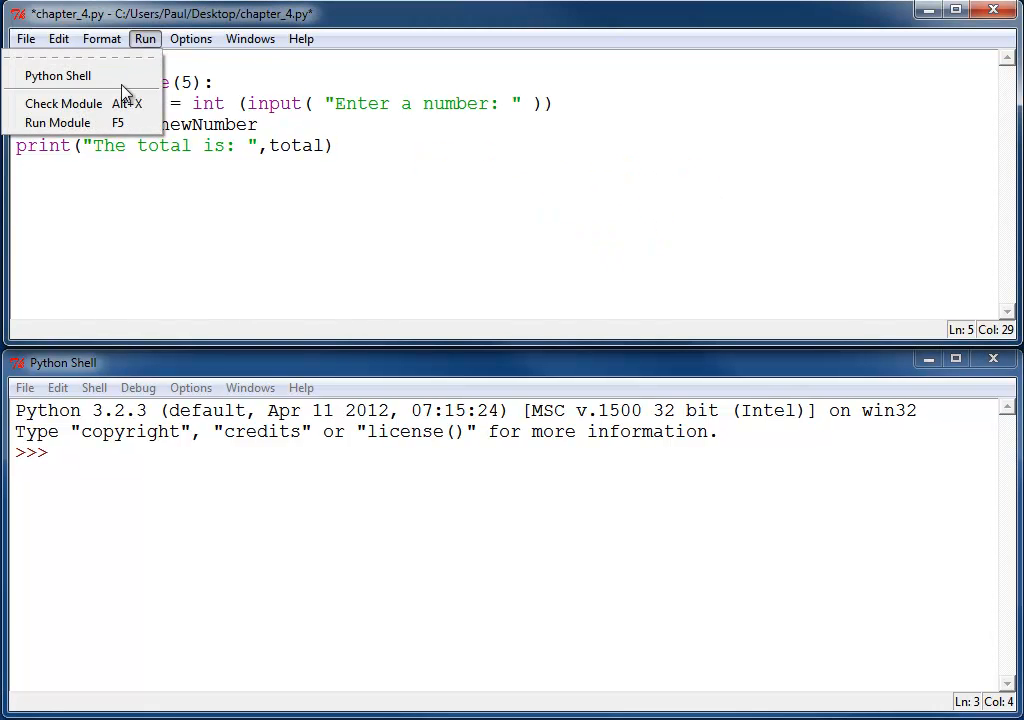
{"action": "left_click", "coordinate": [56, 122]}
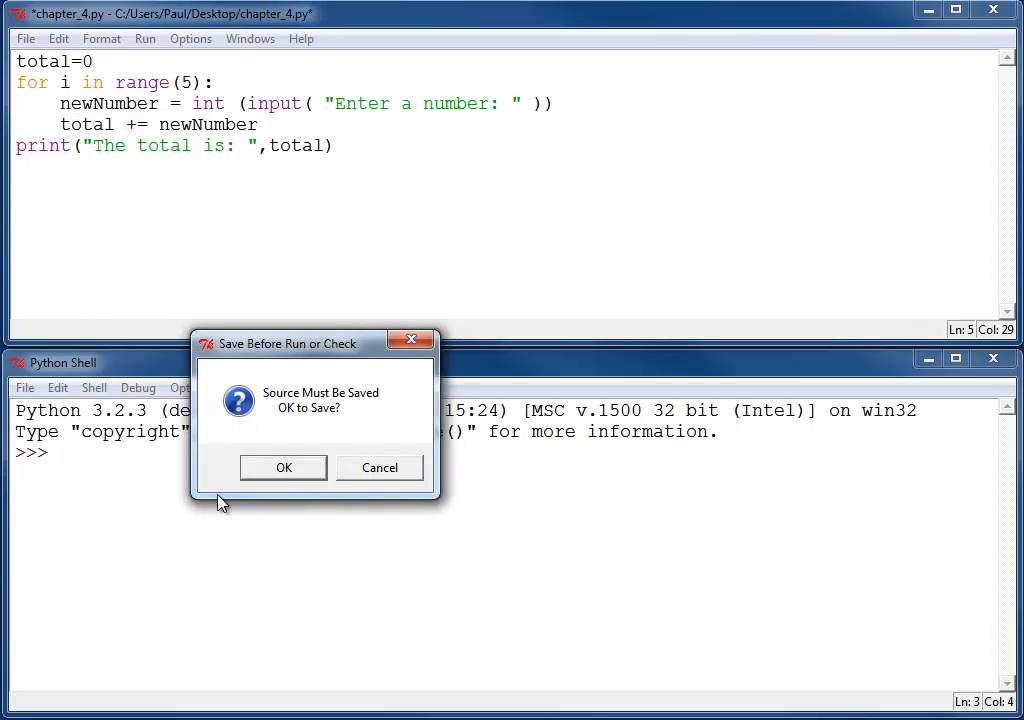
{"action": "left_click", "coordinate": [284, 468]}
{"action": "type", "text": "34"}
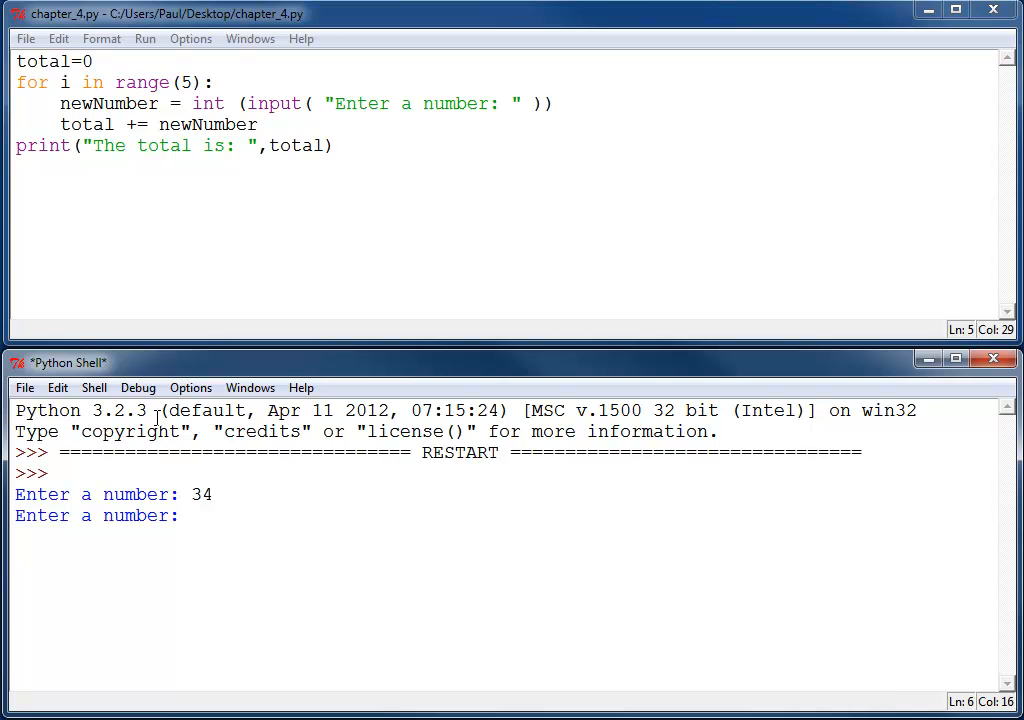
{"action": "type", "text": "16"}
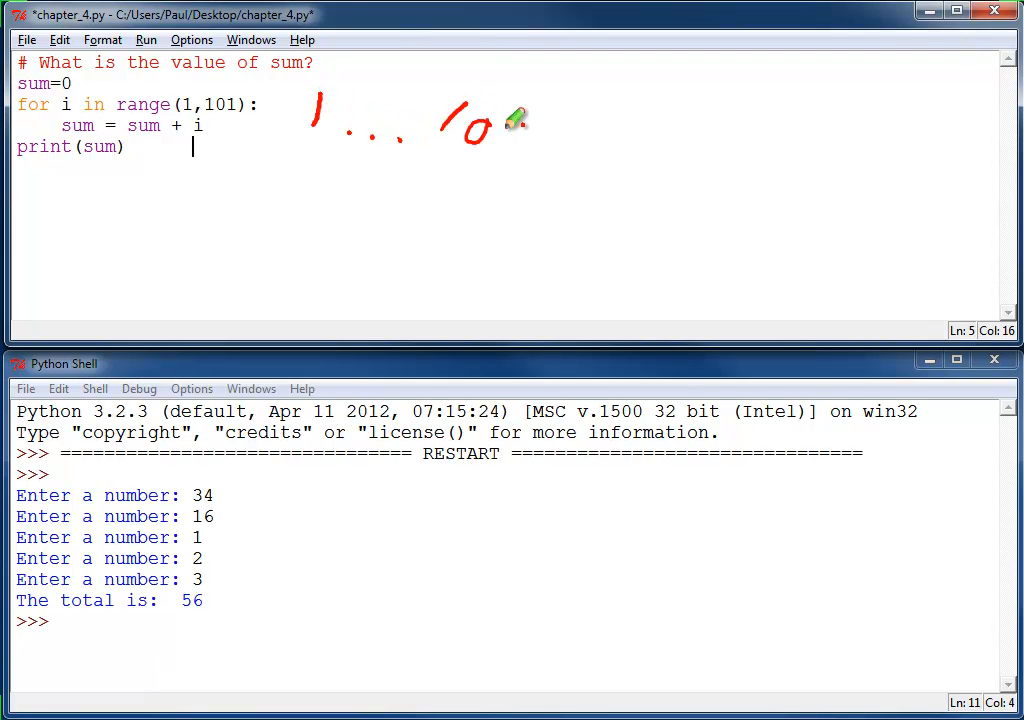
{"action": "left_click_drag", "start_coordinate": [520, 130], "coordinate": [180, 84]}
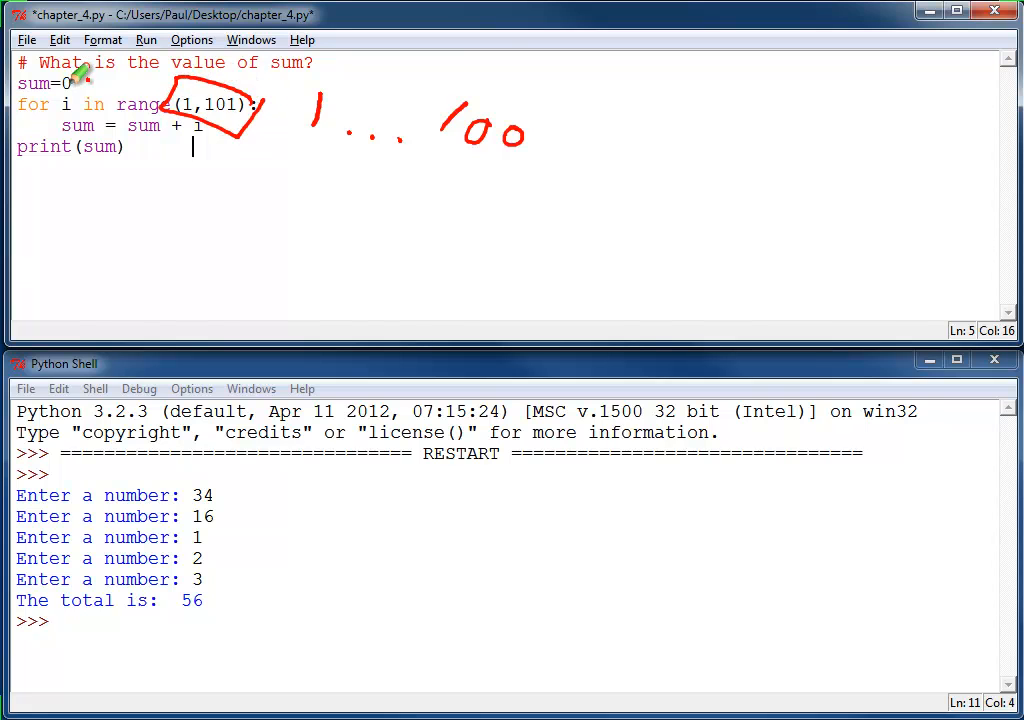
{"action": "mouse_move", "coordinate": [178, 136]}
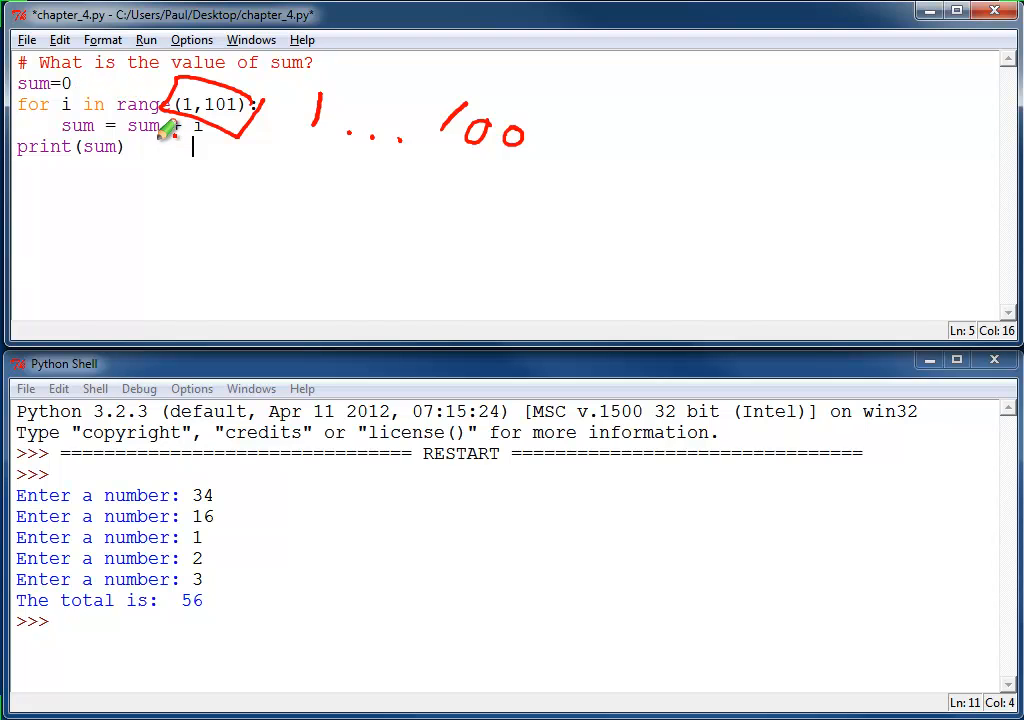
{"action": "mouse_move", "coordinate": [558, 120]}
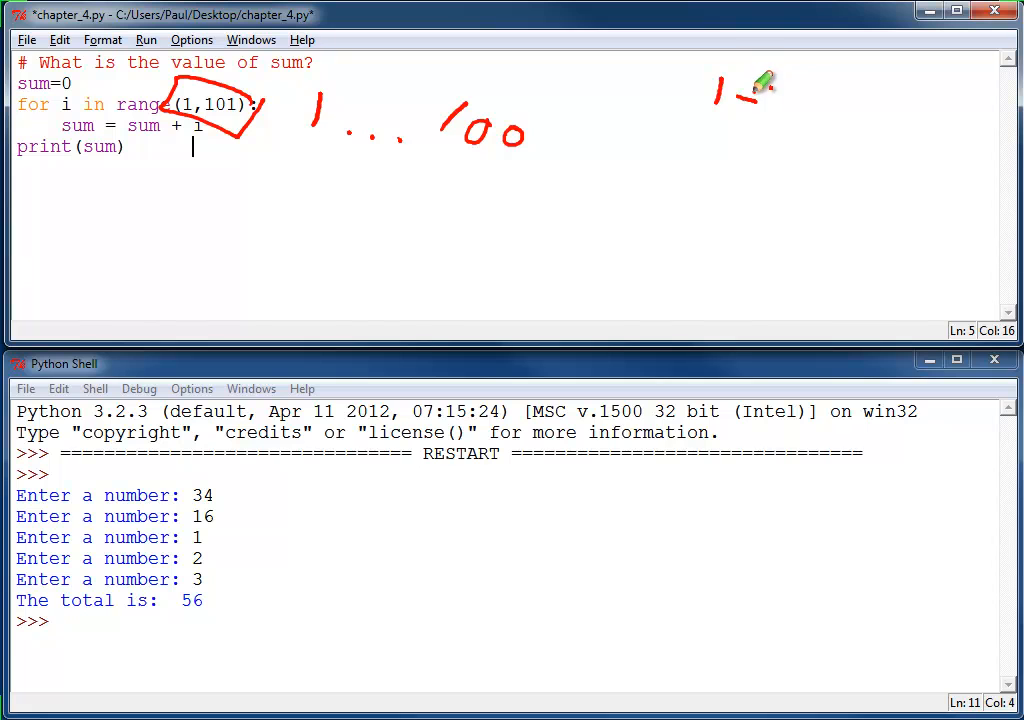
{"action": "left_click_drag", "start_coordinate": [730, 96], "coordinate": [830, 110]}
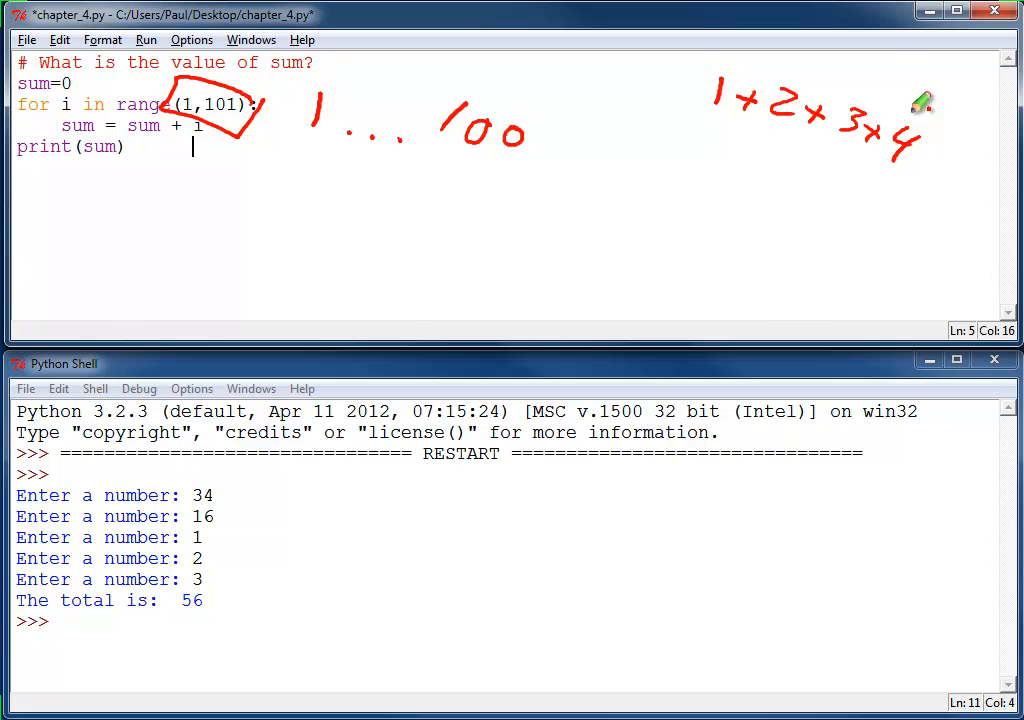
{"action": "mouse_move", "coordinate": [580, 196]}
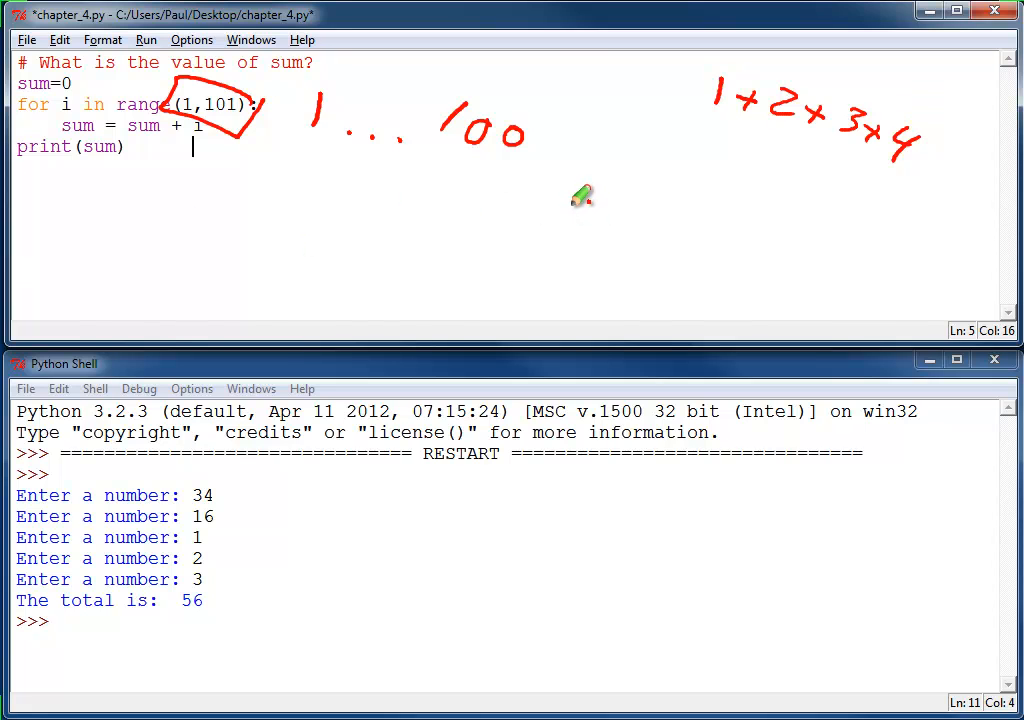
{"action": "mouse_move", "coordinate": [578, 190]}
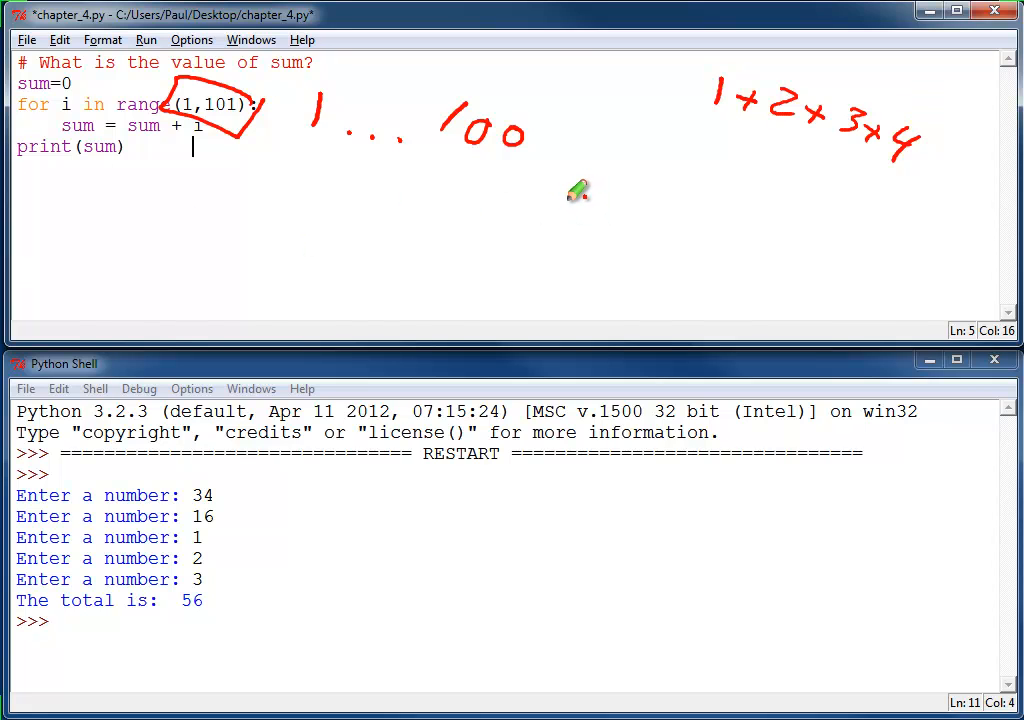
{"action": "mouse_move", "coordinate": [662, 172]}
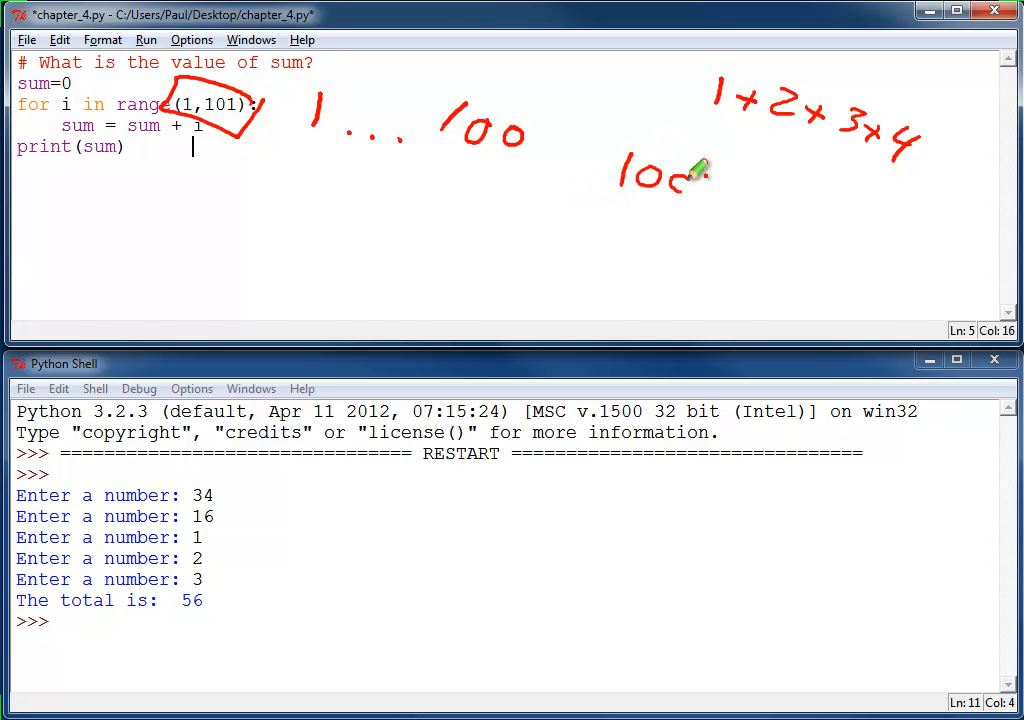
{"action": "mouse_move", "coordinate": [410, 172]}
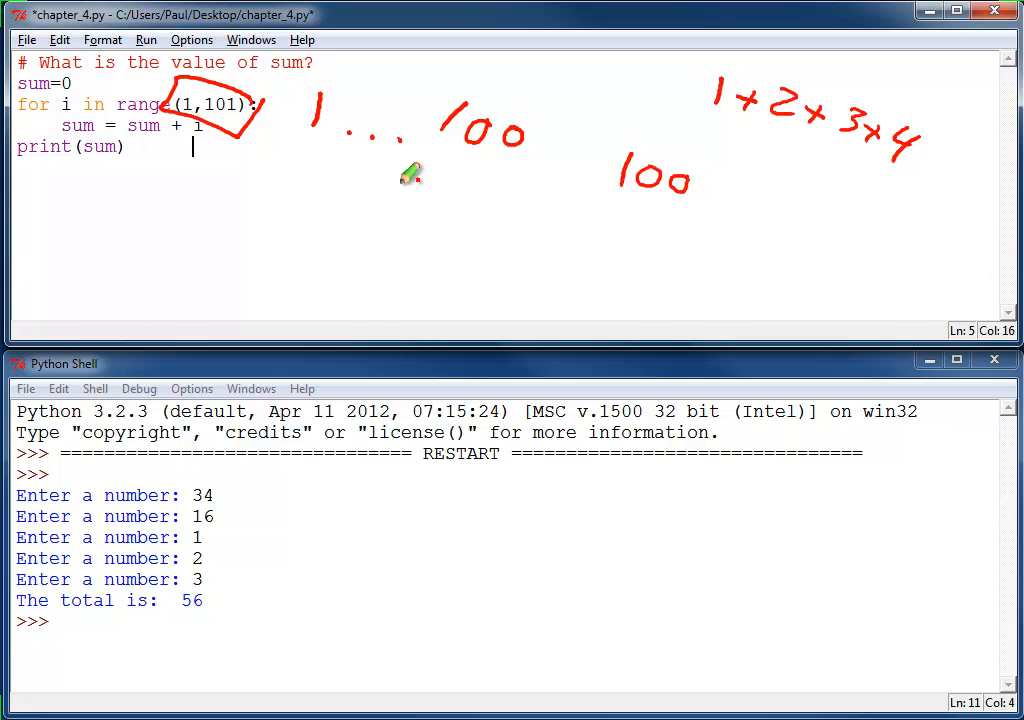
{"action": "left_click_drag", "start_coordinate": [380, 190], "coordinate": [590, 204]}
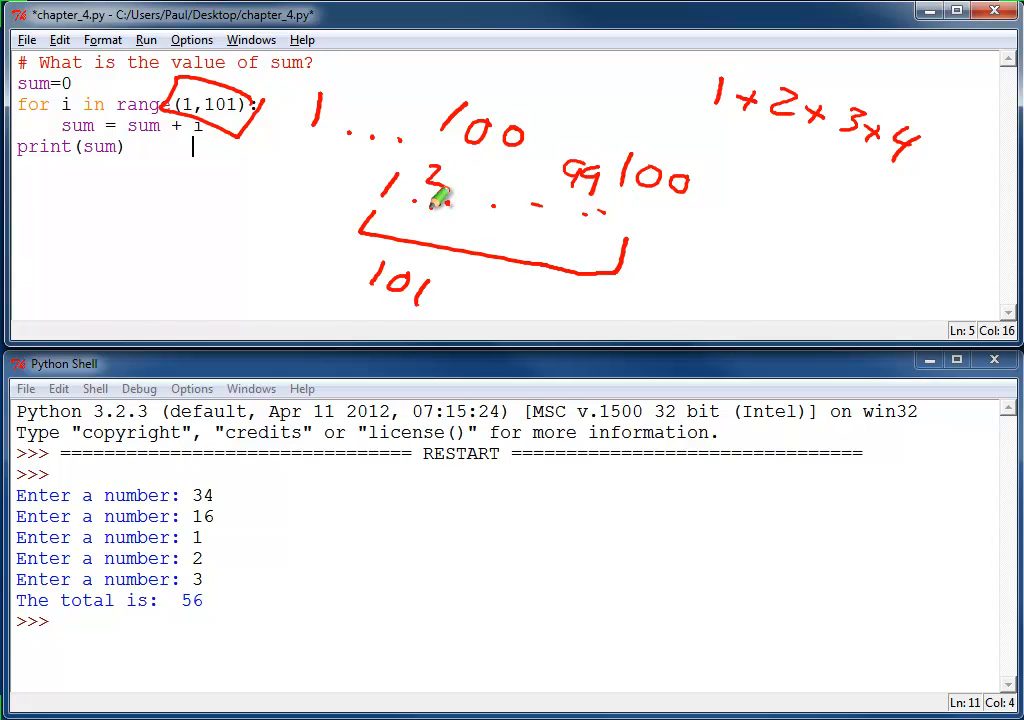
{"action": "left_click_drag", "start_coordinate": [430, 200], "coordinate": [500, 230]}
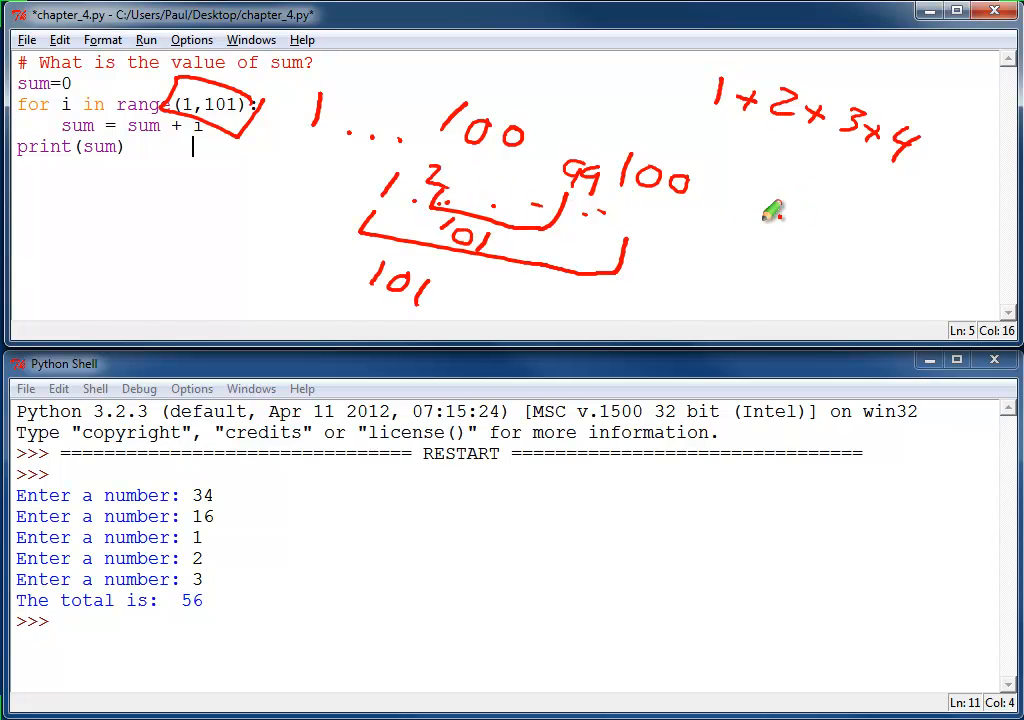
{"action": "left_click_drag", "start_coordinate": [760, 200], "coordinate": [800, 236]}
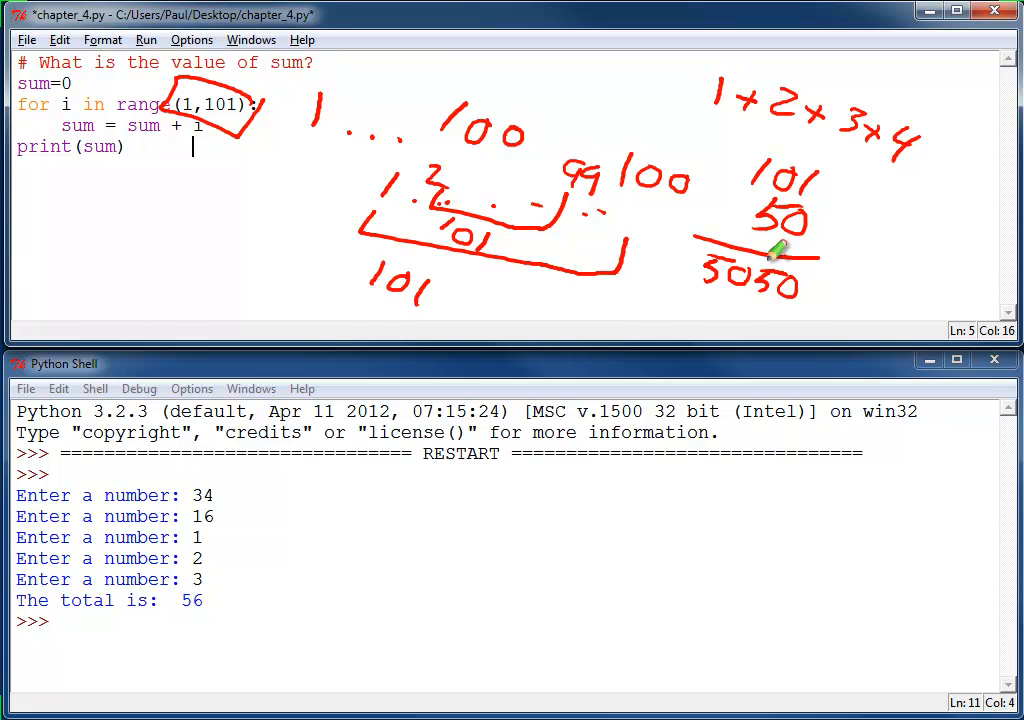
Step: Save and run the sum-of-1-to-100 script via Run Module so the shell prints 5050
{"action": "left_click", "coordinate": [144, 40]}
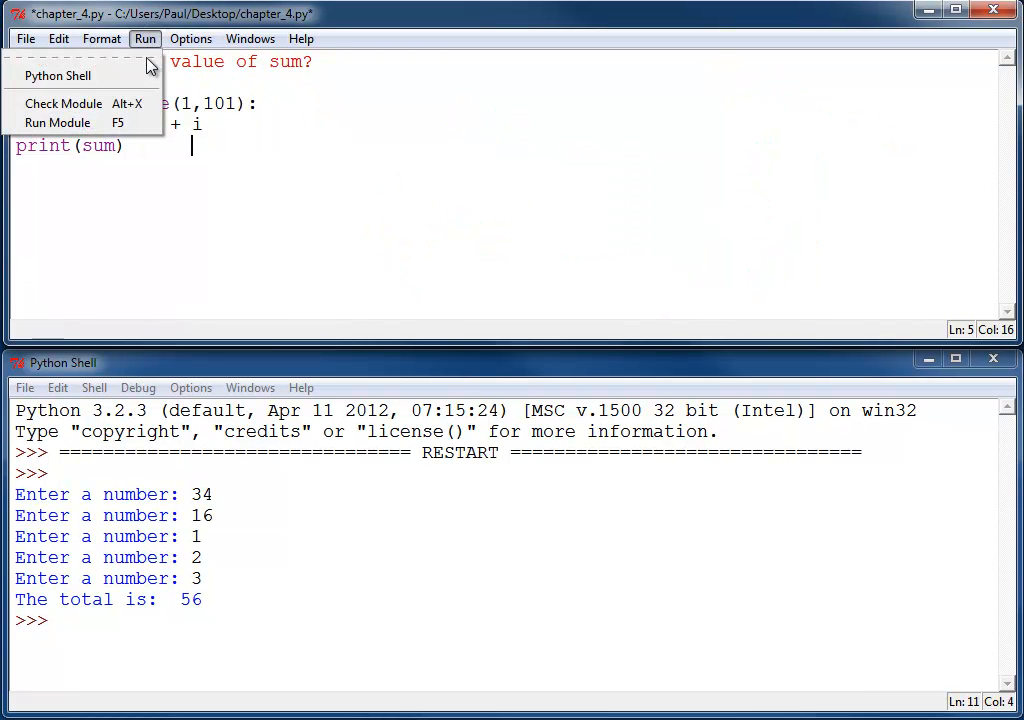
{"action": "left_click", "coordinate": [56, 122]}
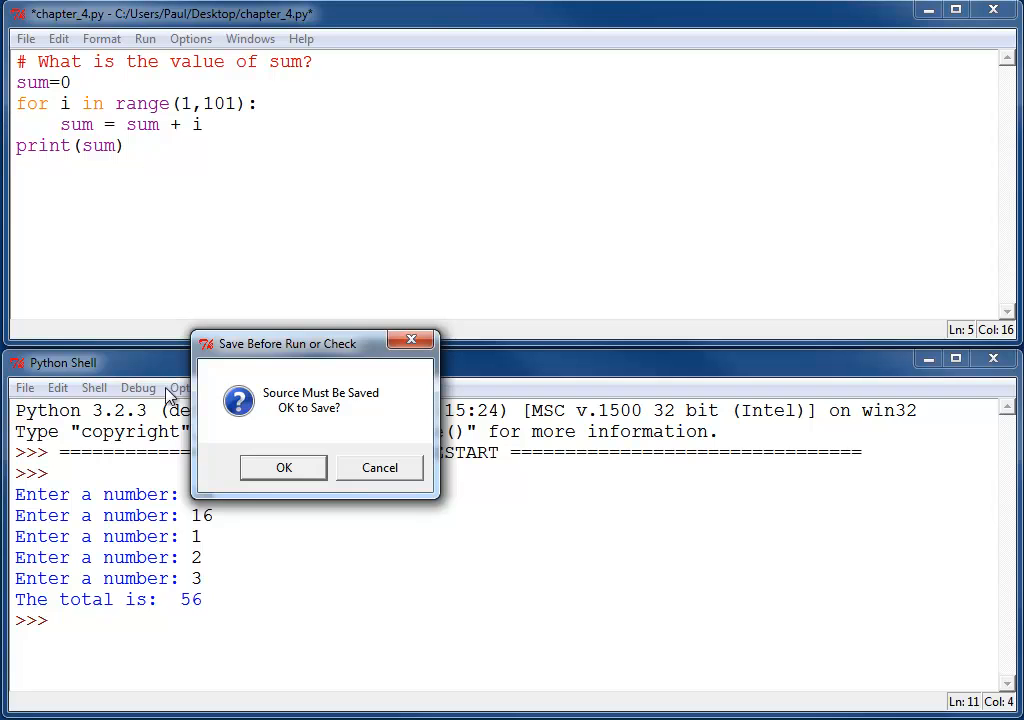
{"action": "left_click", "coordinate": [284, 468]}
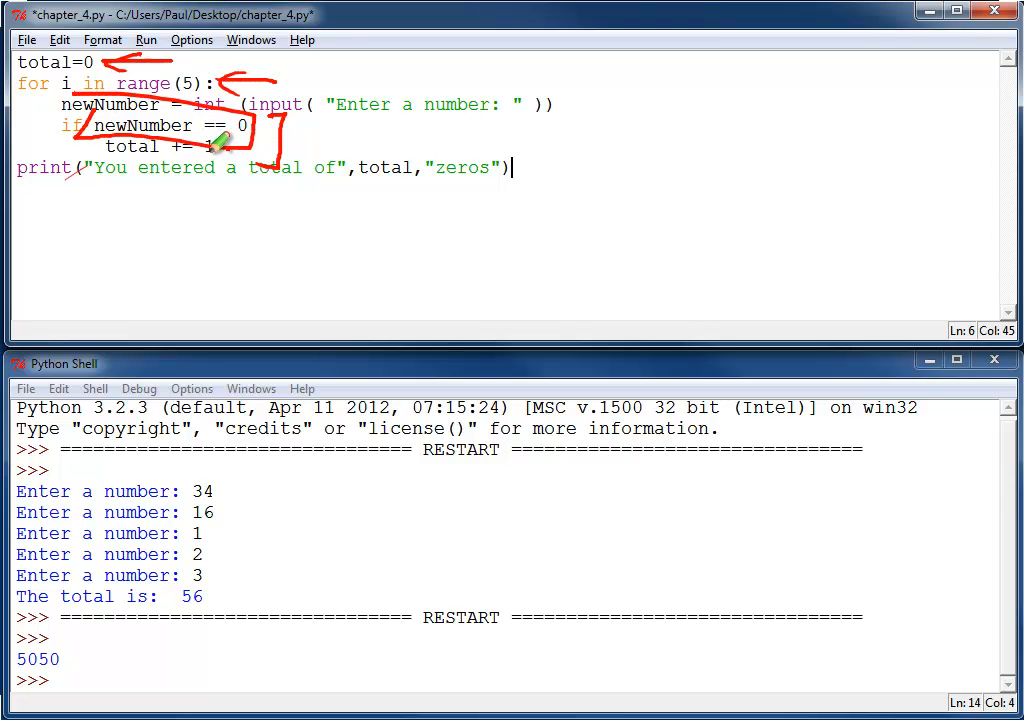
{"action": "mouse_move", "coordinate": [352, 172]}
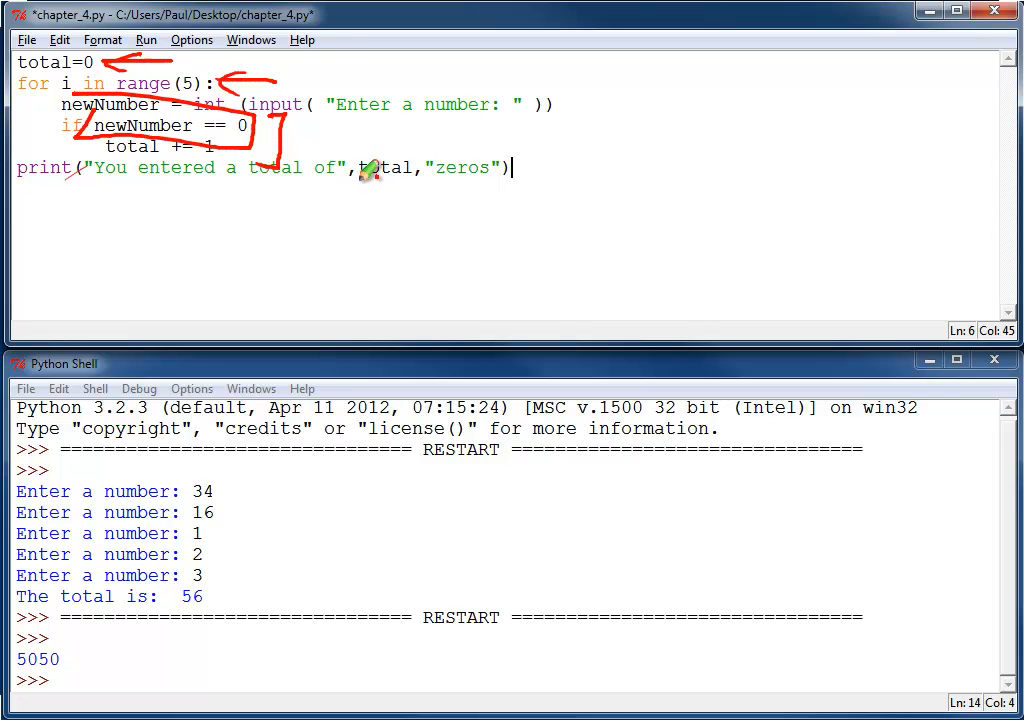
{"action": "mouse_move", "coordinate": [390, 184]}
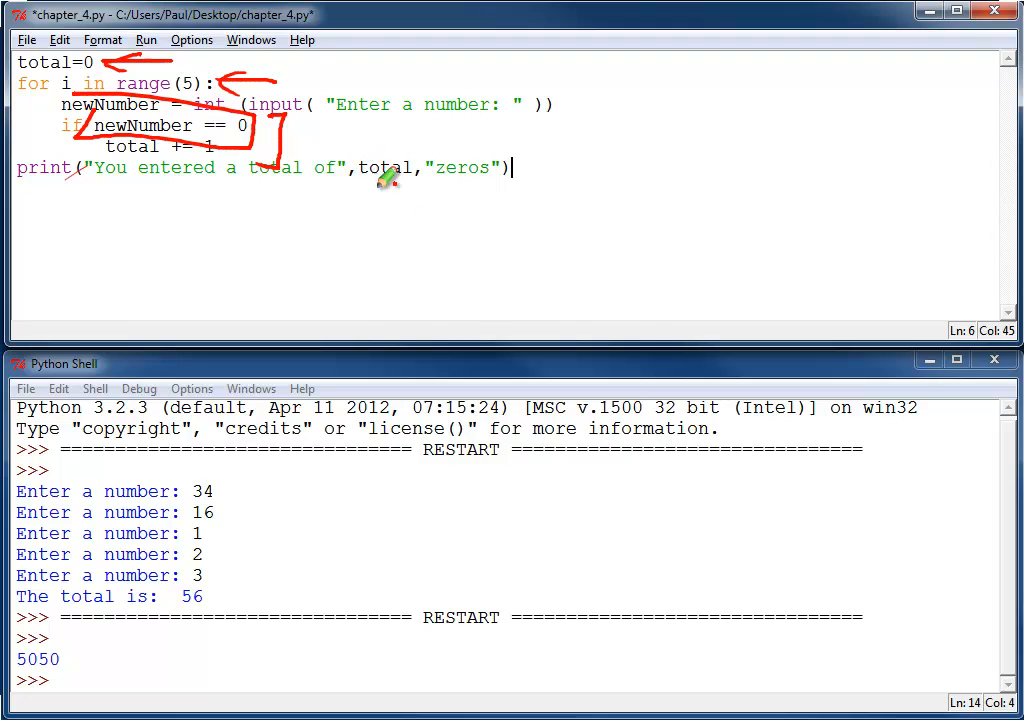
{"action": "mouse_move", "coordinate": [460, 272]}
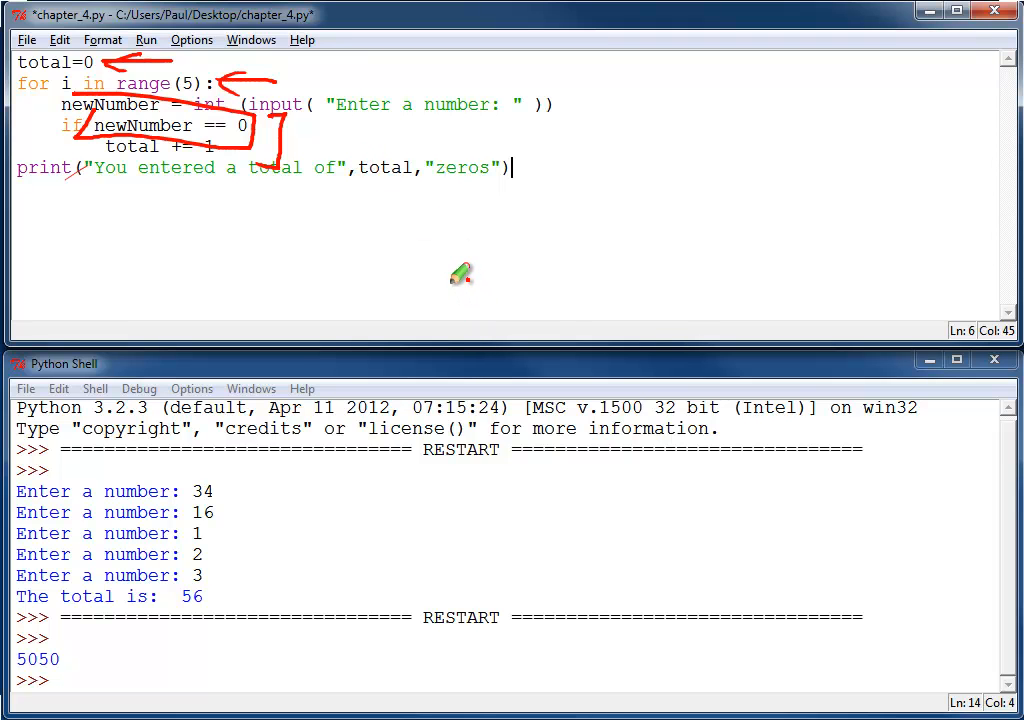
{"action": "mouse_move", "coordinate": [452, 266]}
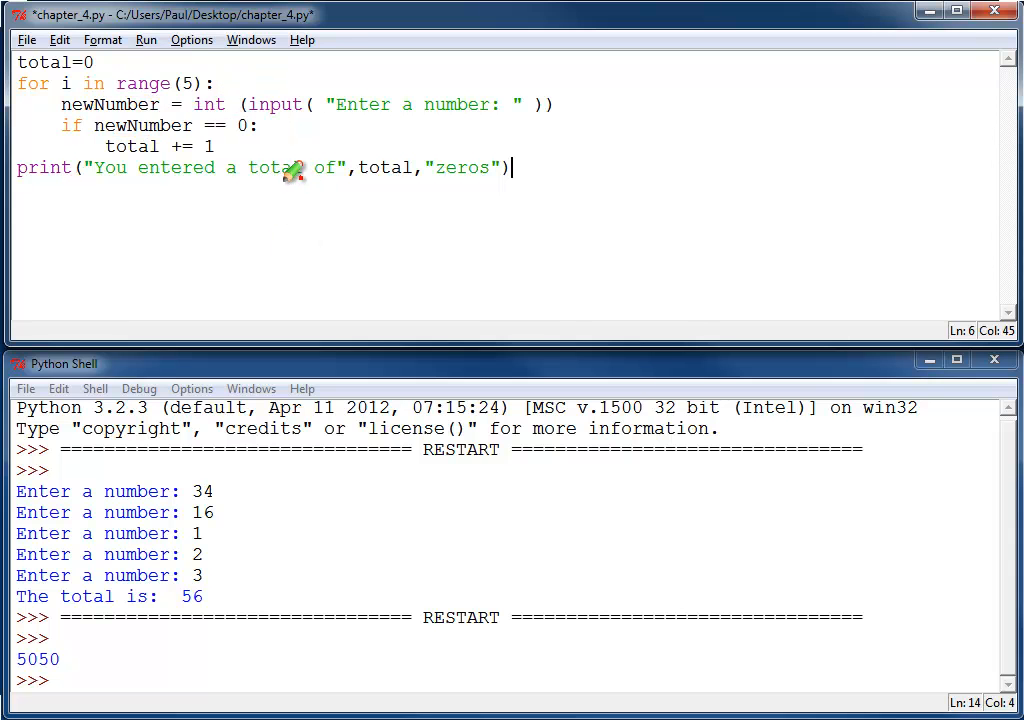
Step: Bring up the Run menu for the zero-counting script
{"action": "left_click", "coordinate": [144, 40]}
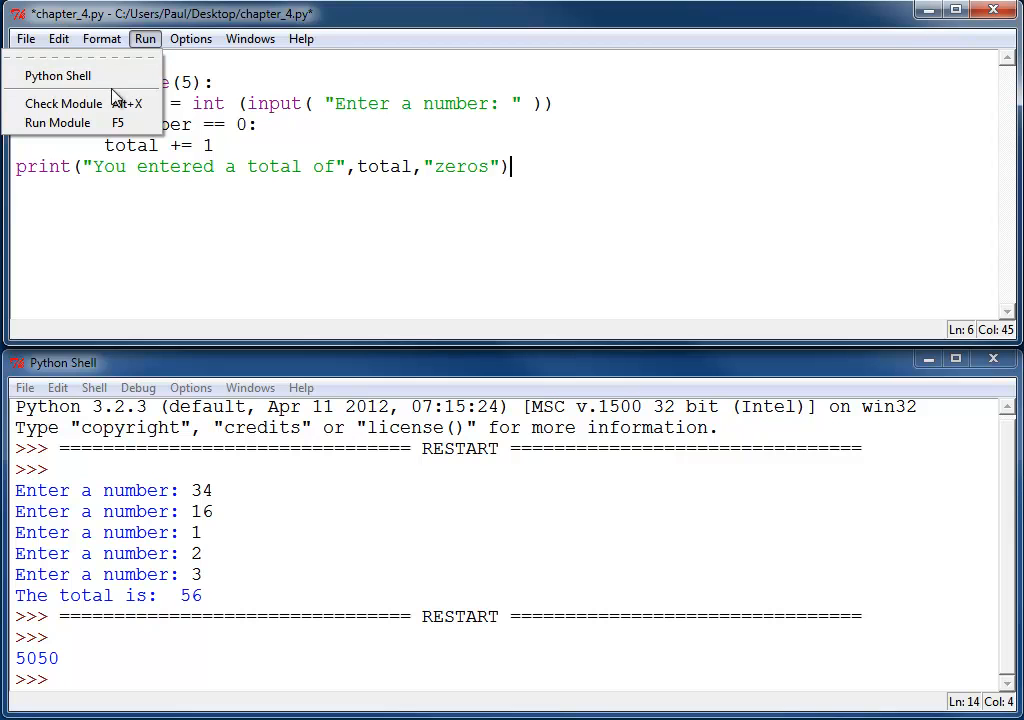
Step: Save and run the zero-counting script via Run Module so it asks for the first number
{"action": "left_click", "coordinate": [56, 122]}
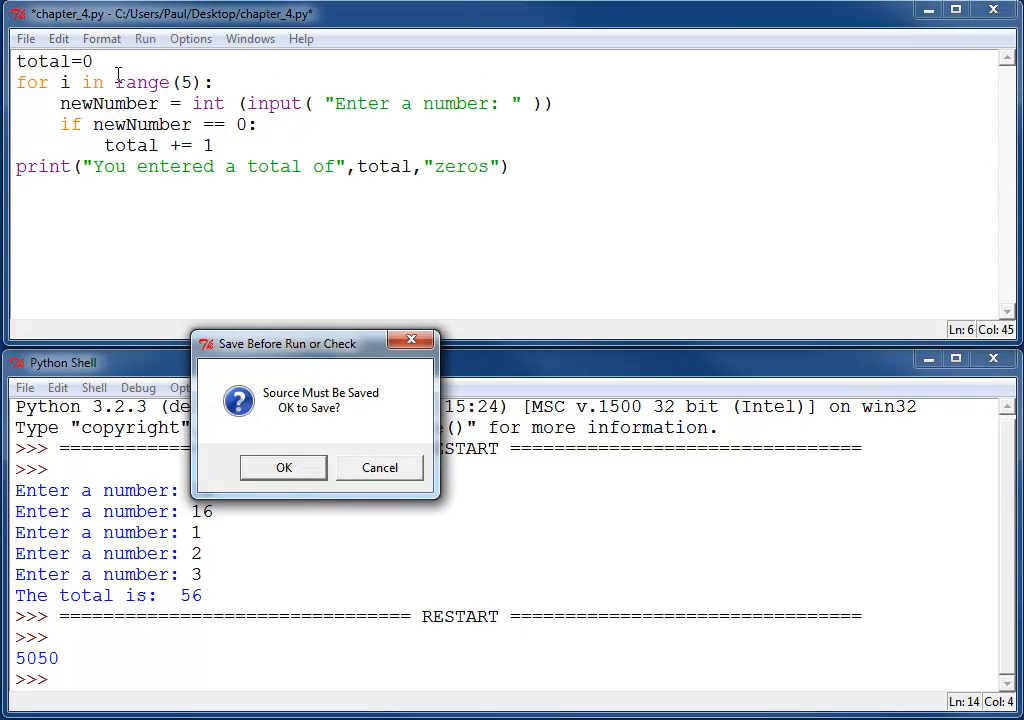
{"action": "left_click", "coordinate": [284, 468]}
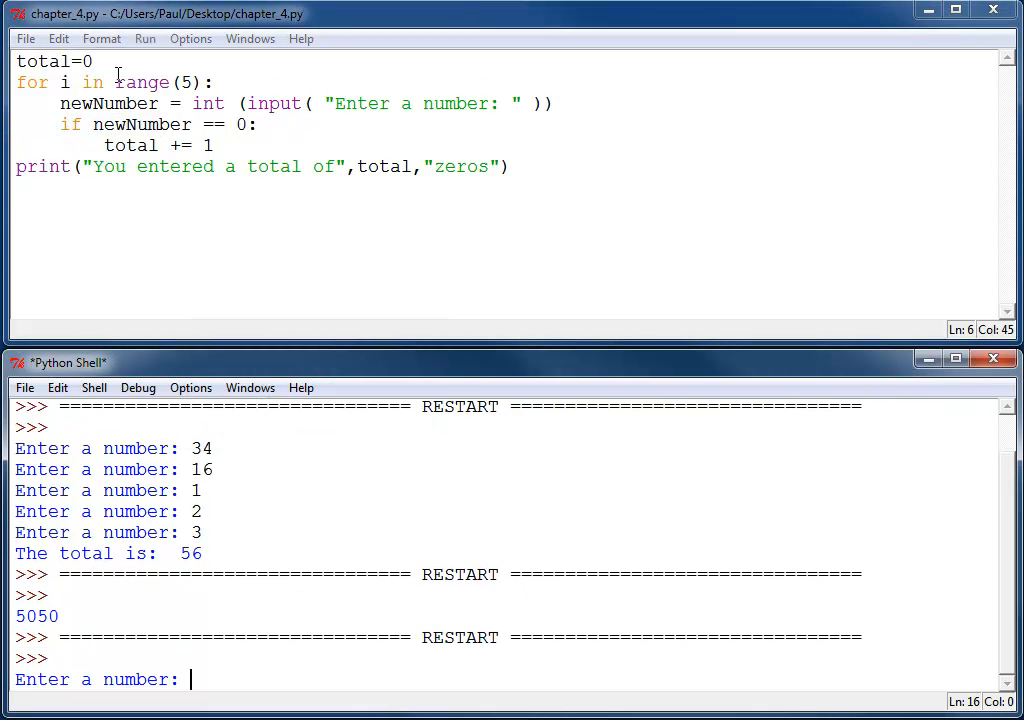